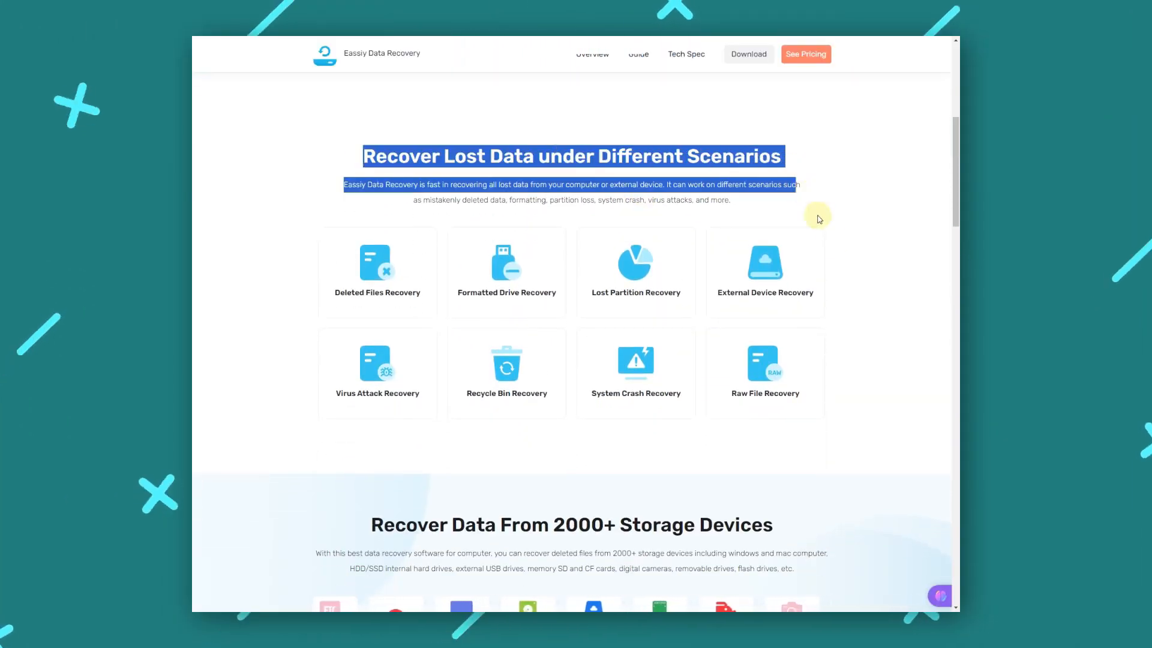
Review Eassiy's recovery scenarios, devices and file types, then download the Windows installer.
{"action": "scroll", "scroll_direction": "down", "scroll_amount": 3}
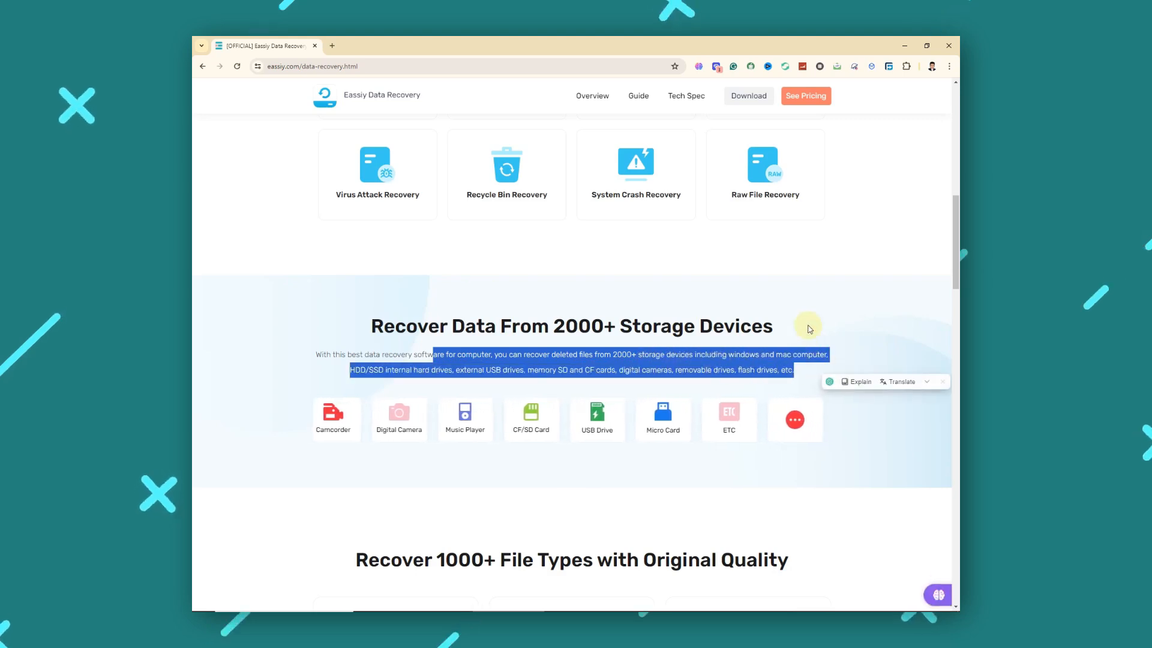
{"action": "scroll", "scroll_direction": "down", "scroll_amount": 3}
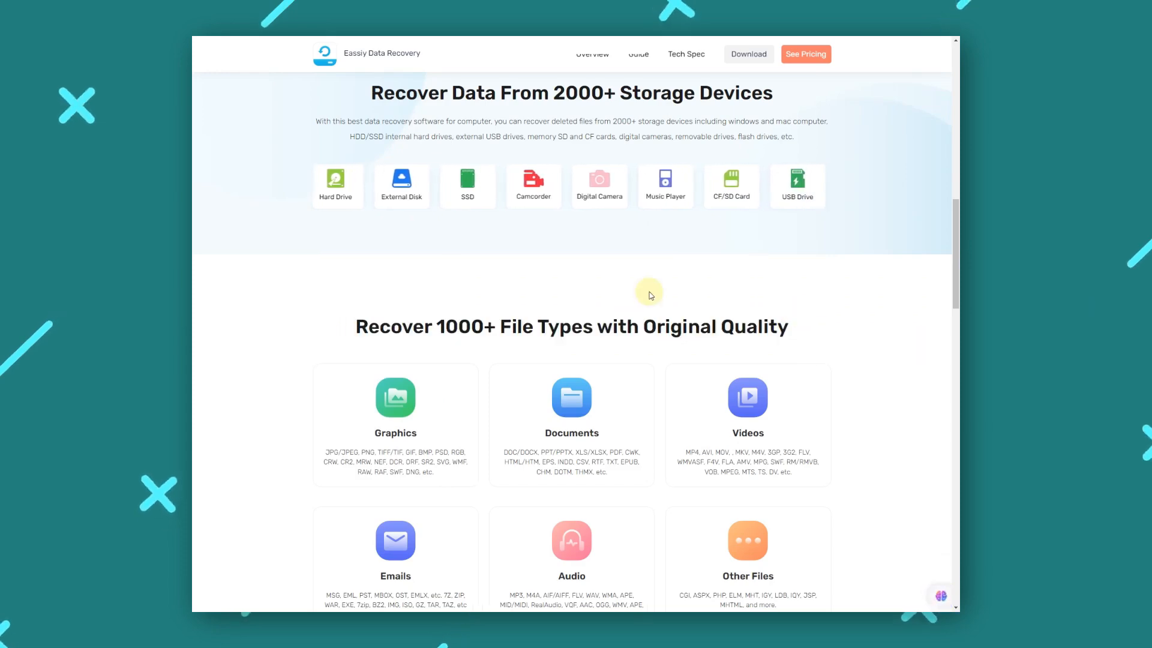
{"action": "scroll", "scroll_direction": "up", "scroll_amount": 3}
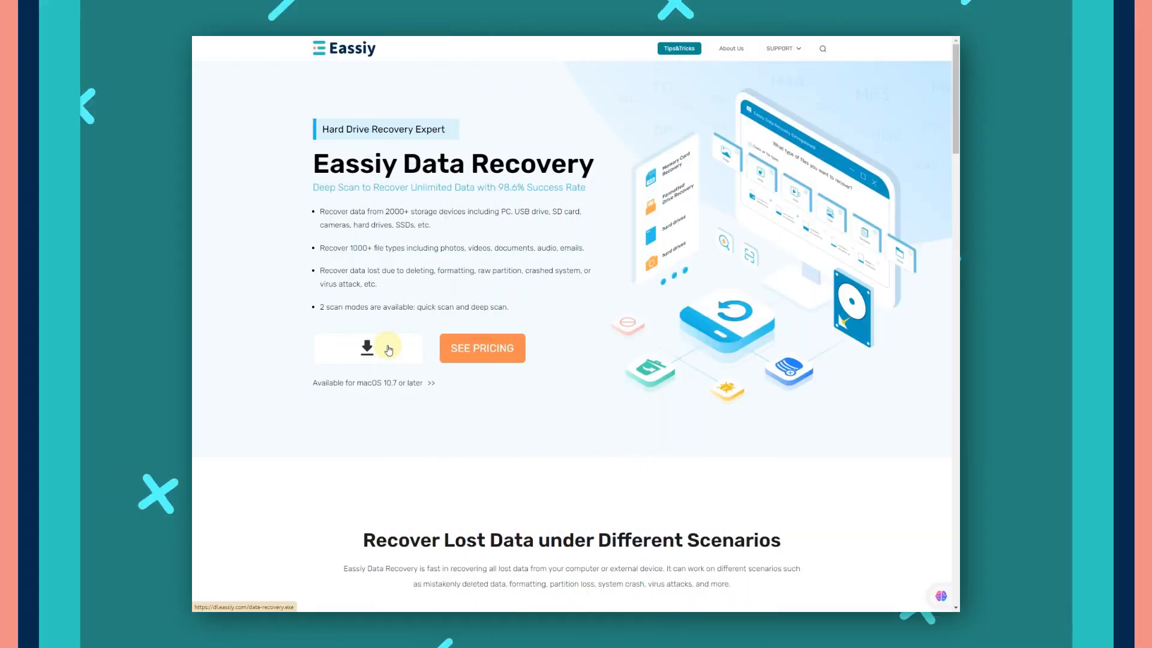
{"action": "left_click", "coordinate": [367, 347]}
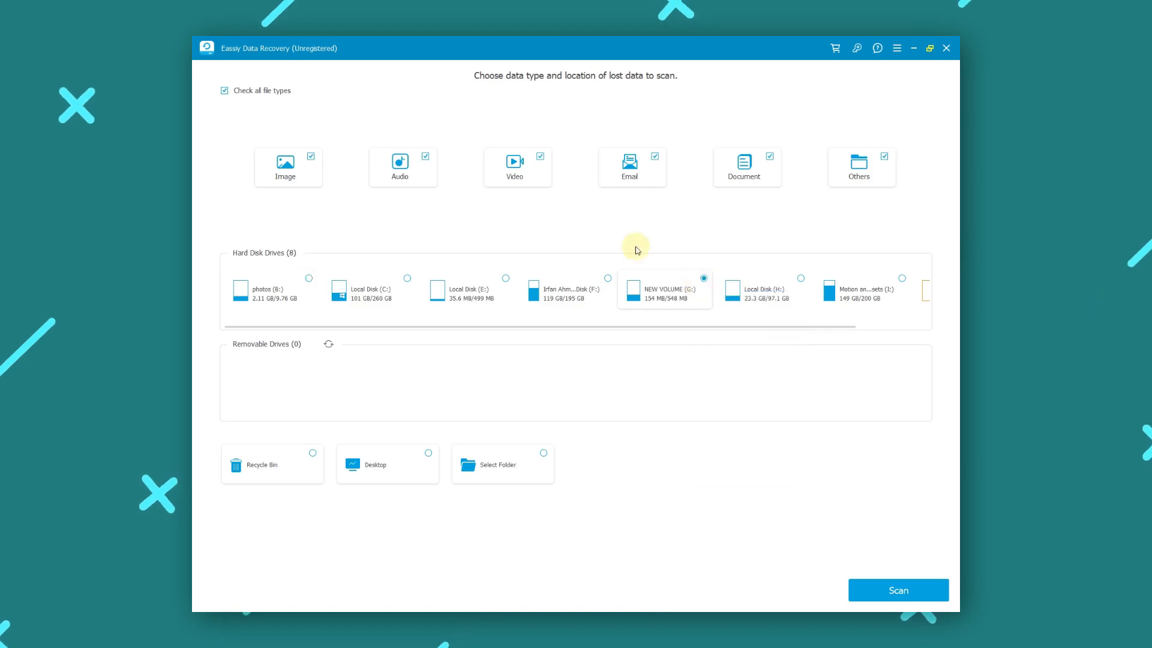
{"action": "mouse_move", "coordinate": [271, 464]}
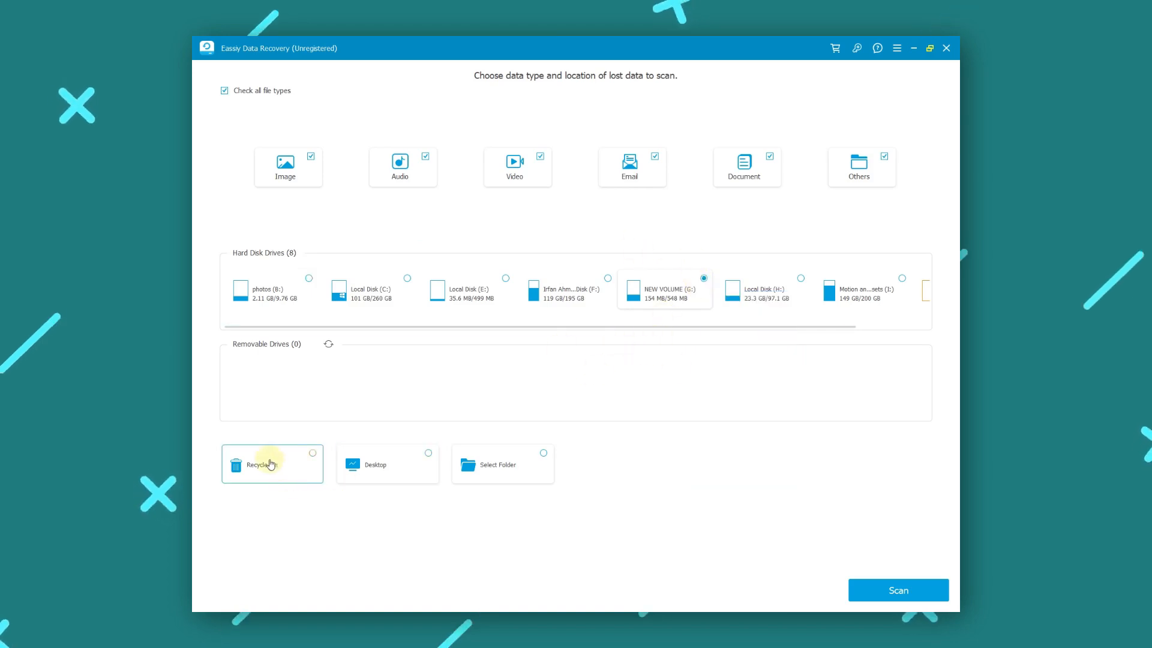
Refresh the disk info so removable drives are re-detected on the scan screen.
{"action": "left_click", "coordinate": [329, 343]}
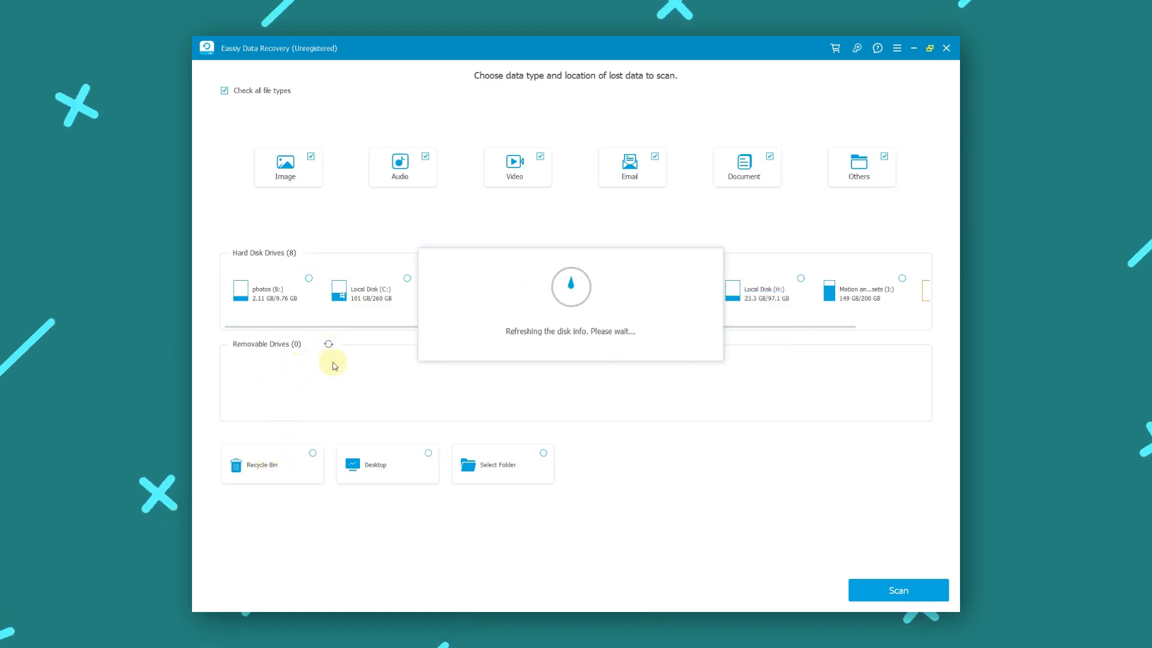
{"action": "left_click", "coordinate": [897, 589]}
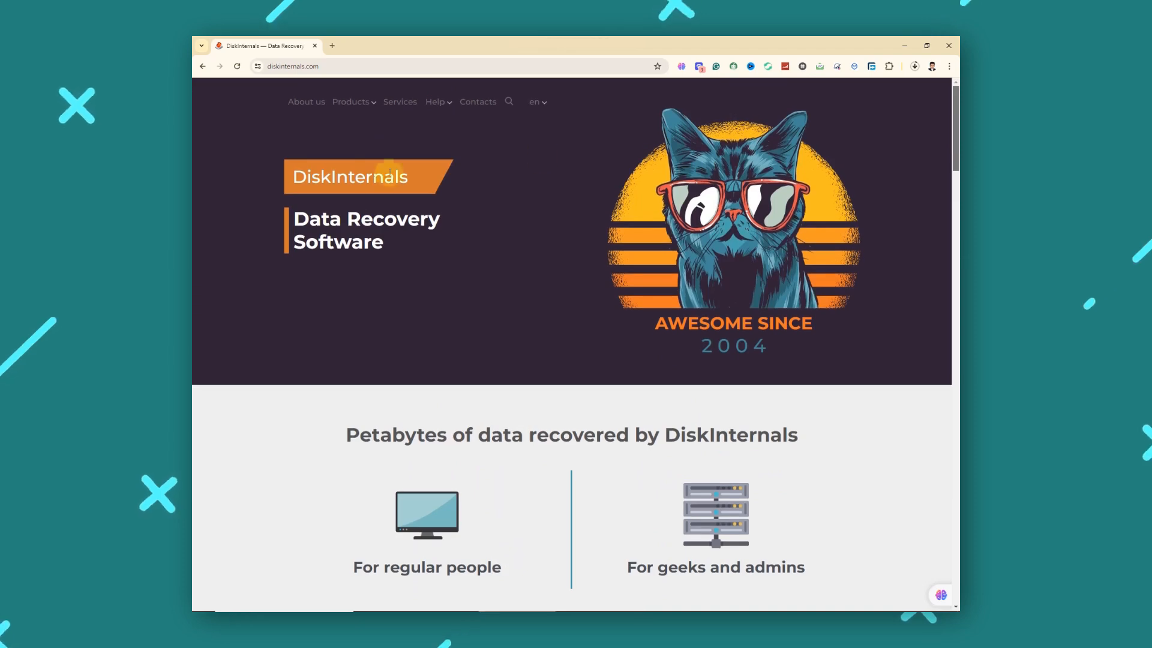
{"action": "mouse_move", "coordinate": [642, 239]}
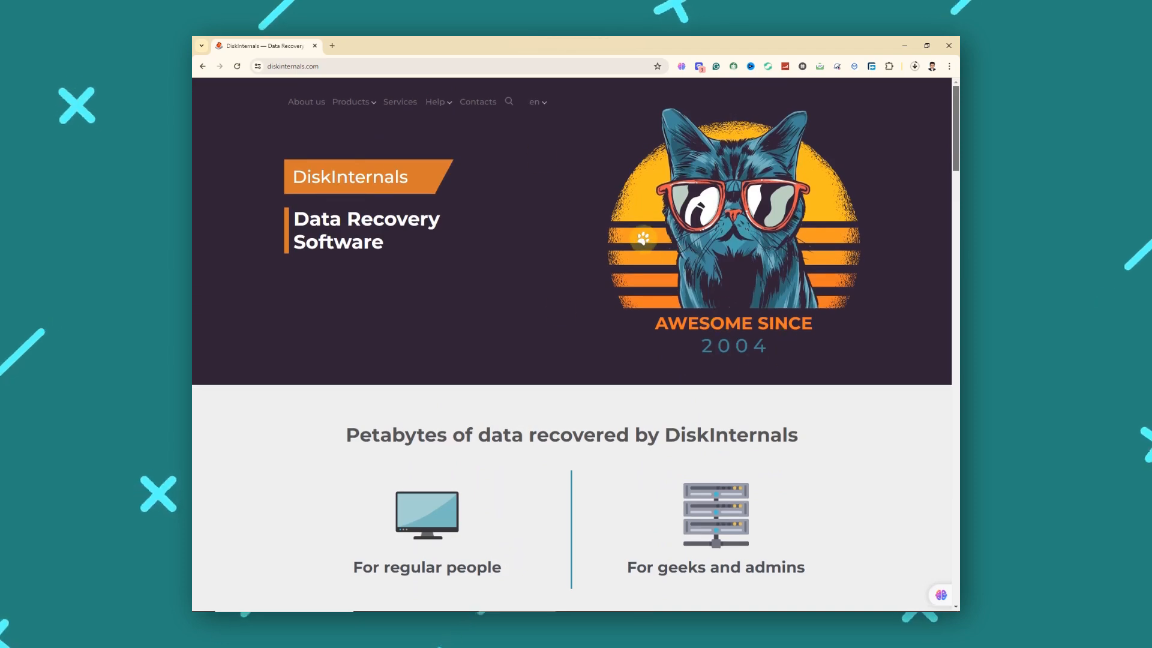
Browse the DiskInternals downloads page down to the Disk and Database recovery sections.
{"action": "scroll", "scroll_direction": "down", "scroll_amount": 3}
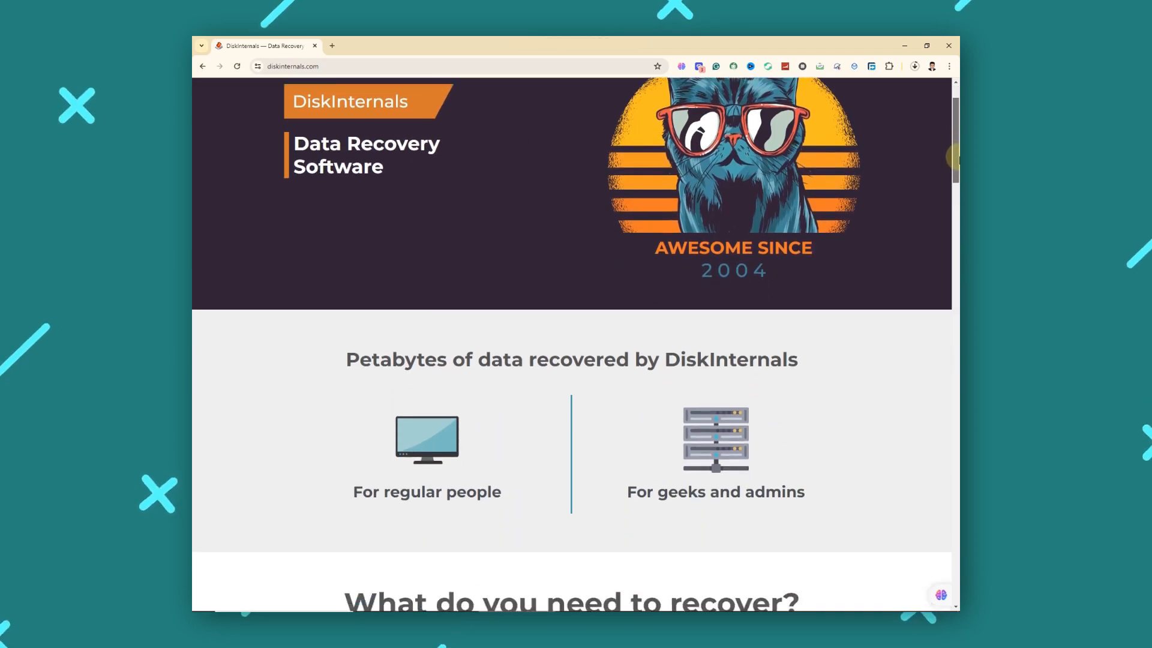
{"action": "scroll", "scroll_direction": "down", "scroll_amount": 3}
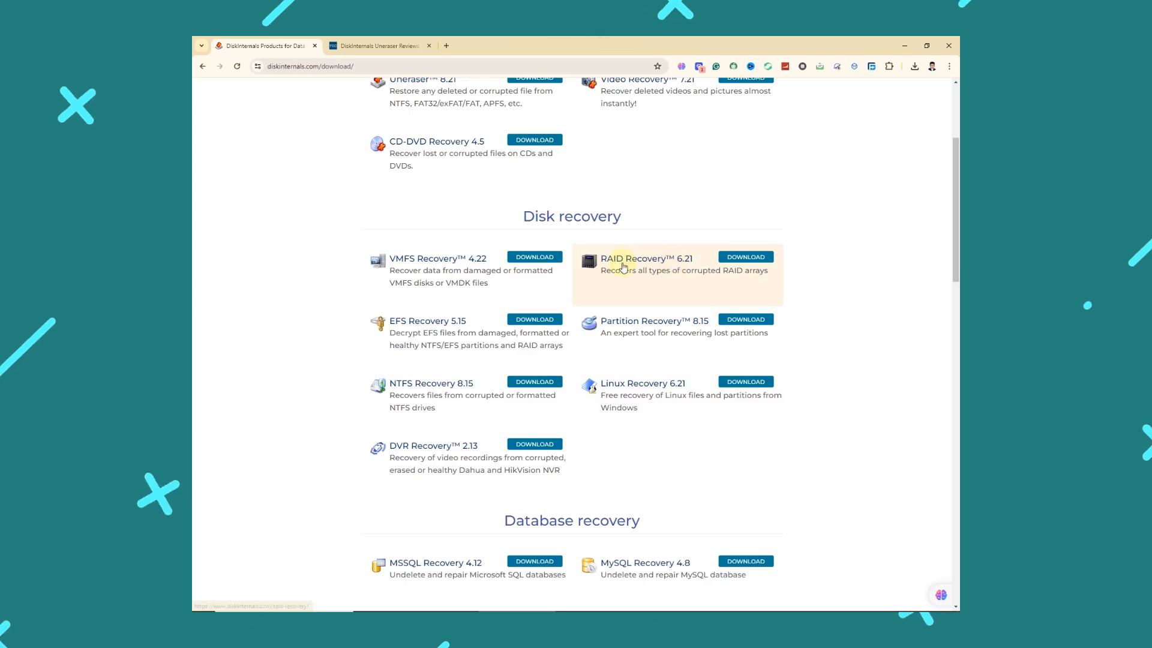
{"action": "scroll", "scroll_direction": "down", "scroll_amount": 3}
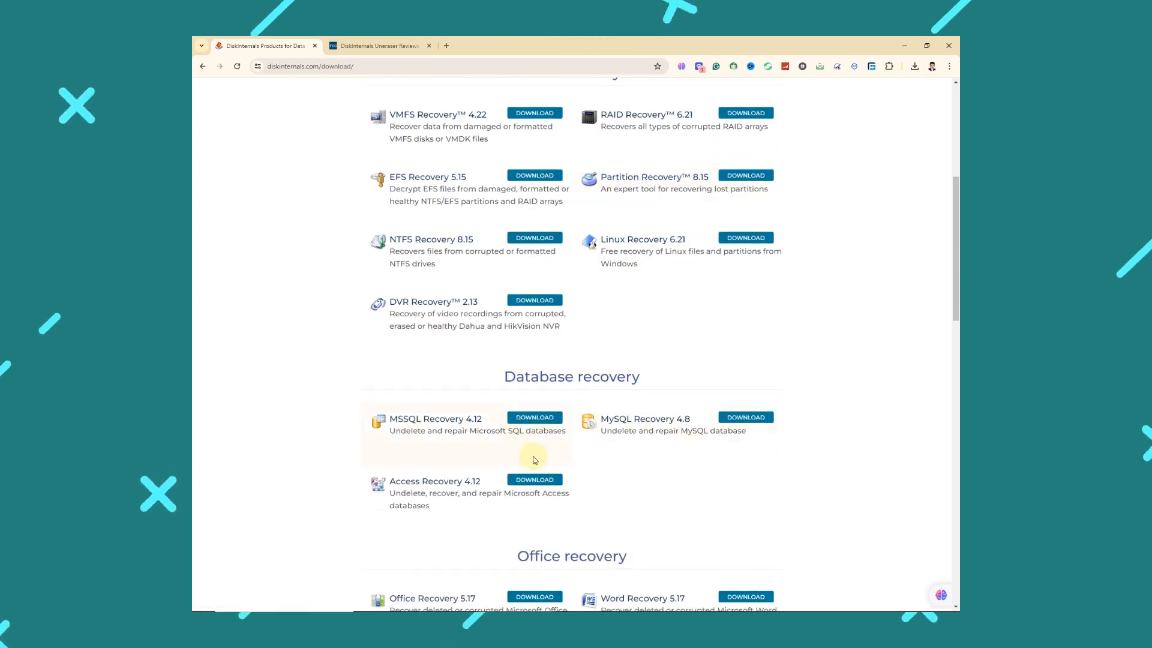
{"action": "scroll", "scroll_direction": "down", "scroll_amount": 3}
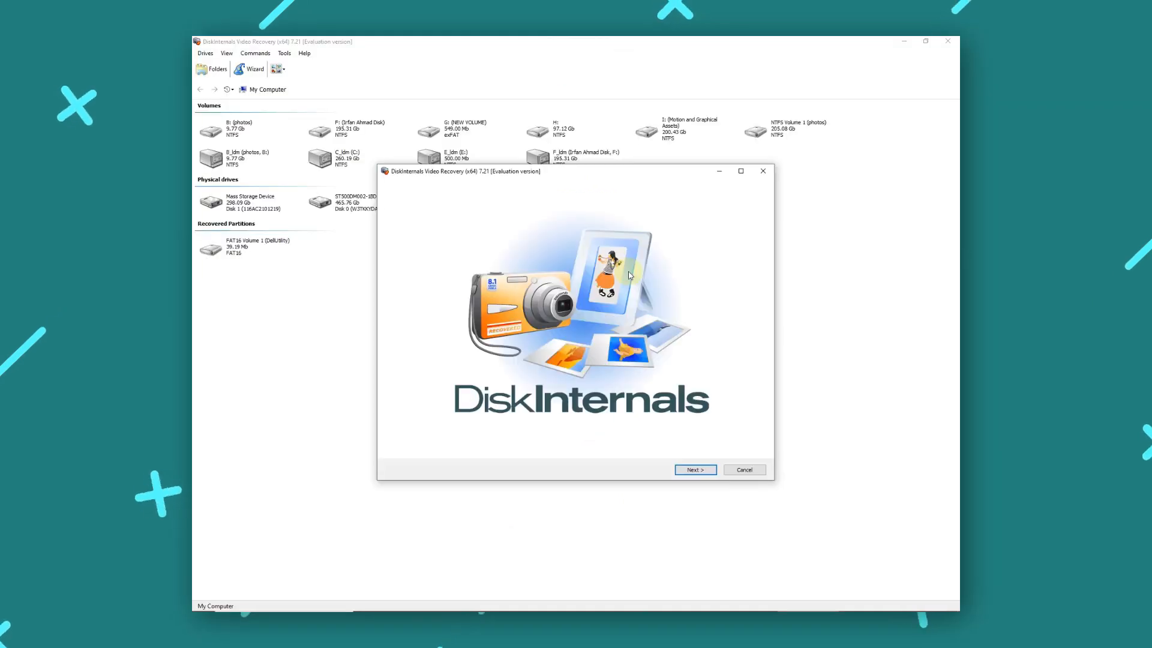
{"action": "mouse_move", "coordinate": [671, 507]}
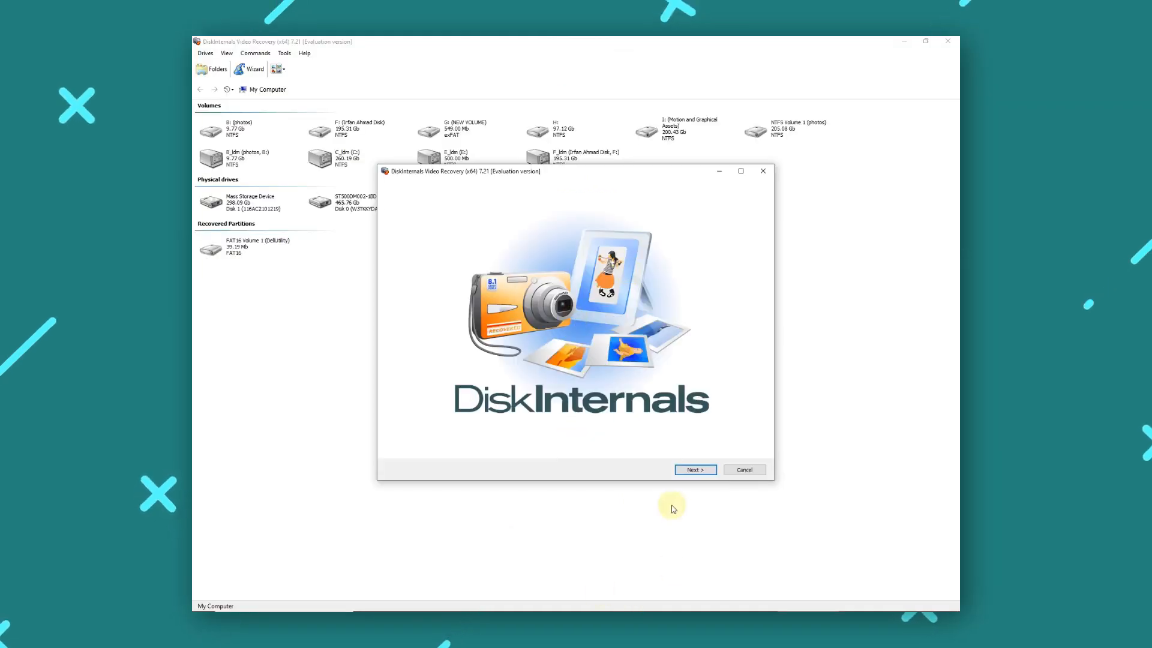
Advance past the wizard welcome screen and choose a volume in the disk list.
{"action": "left_click", "coordinate": [693, 469]}
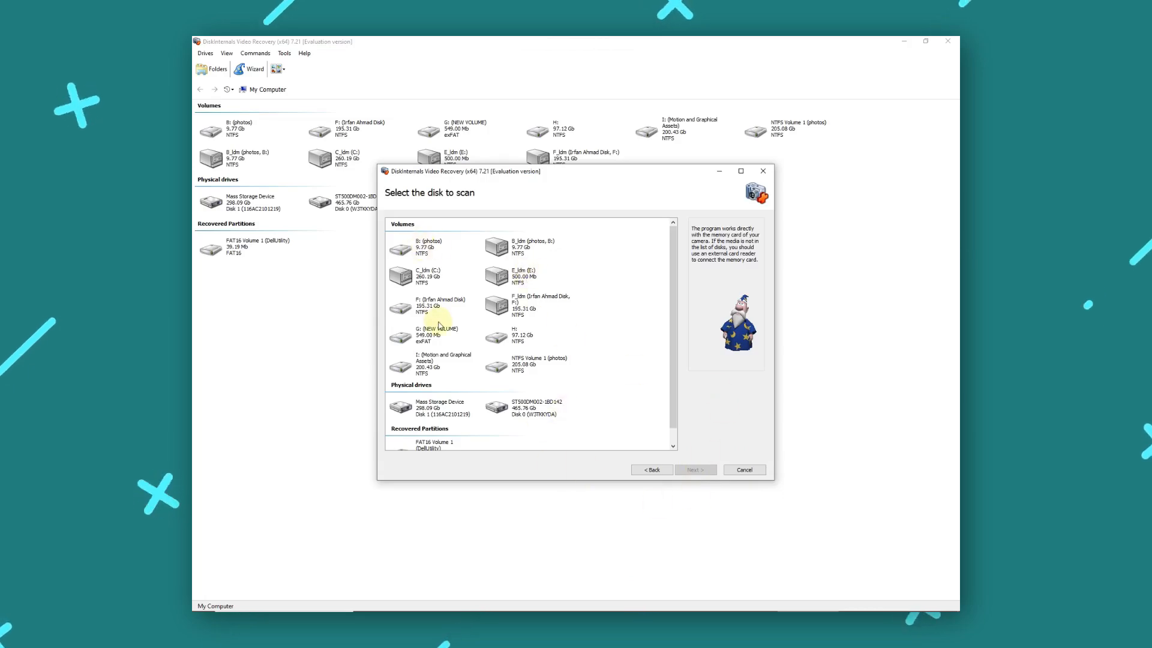
{"action": "left_click", "coordinate": [693, 469]}
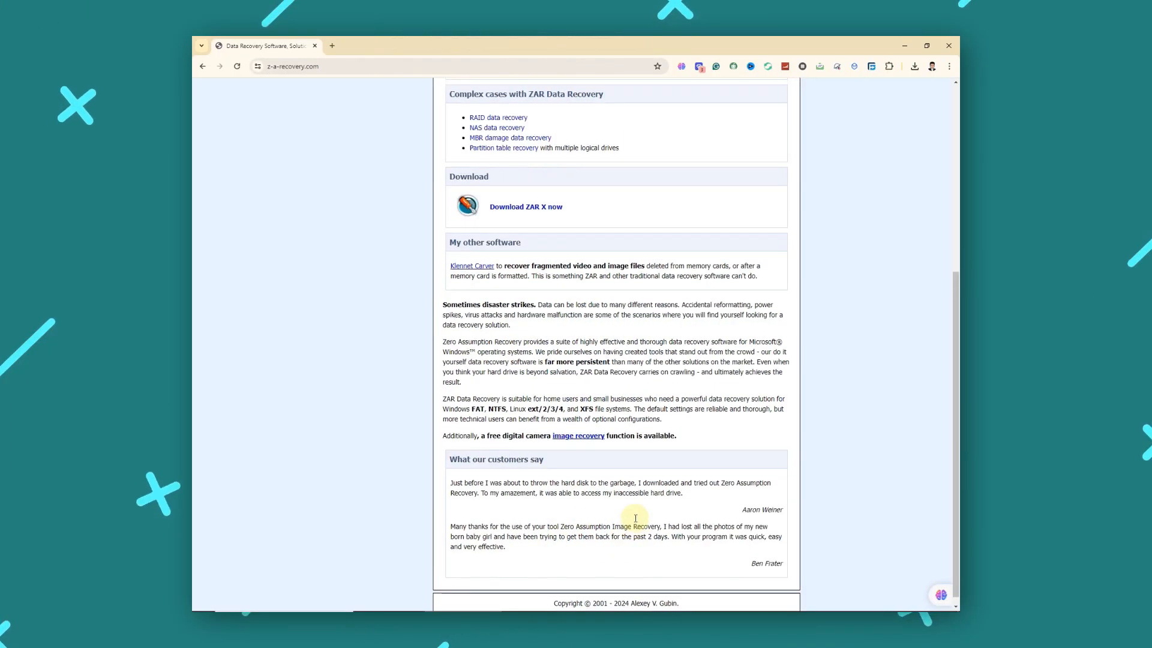
{"action": "scroll", "scroll_direction": "up", "scroll_amount": 3}
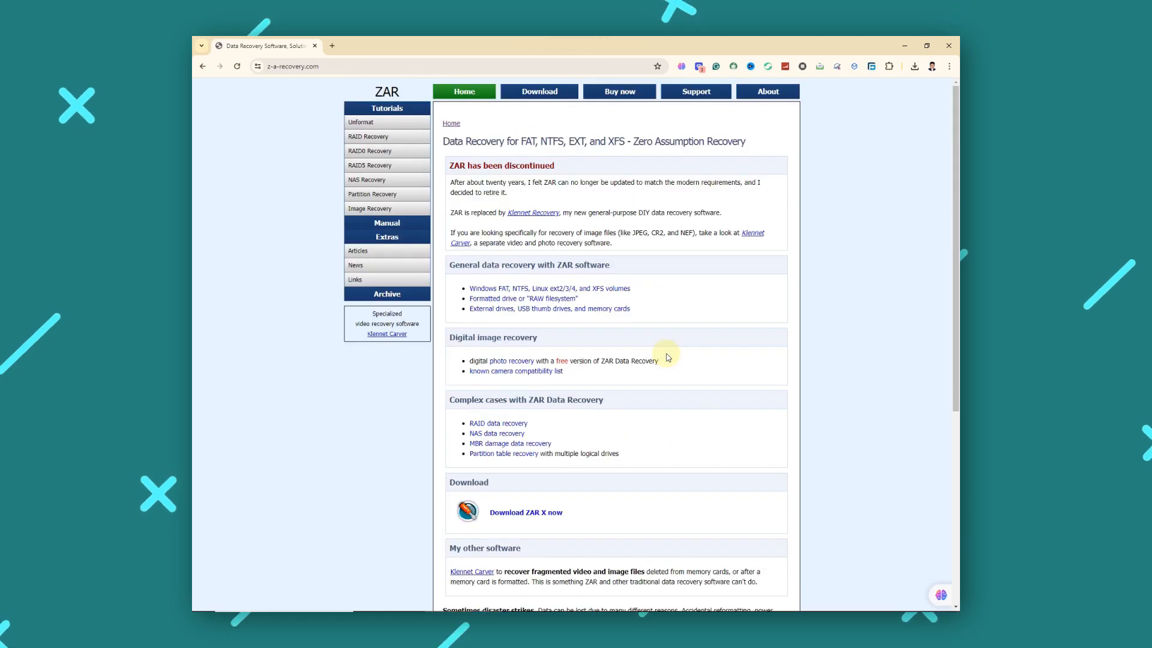
{"action": "mouse_move", "coordinate": [694, 91]}
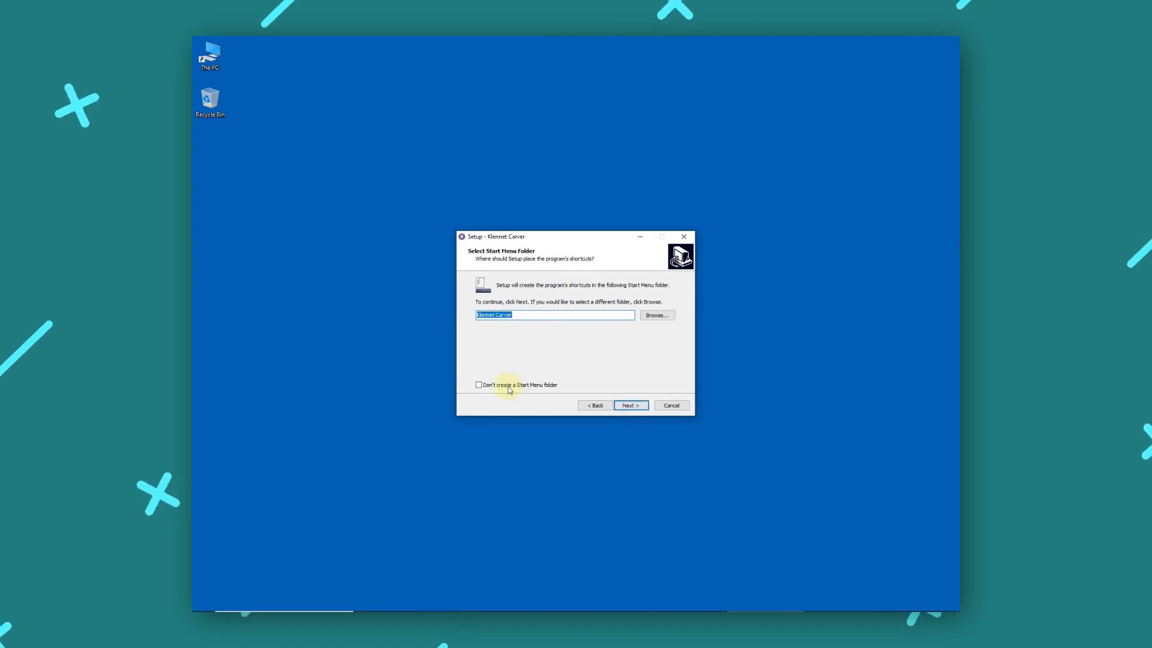
Keep the default Start Menu folder and desktop shortcut and continue installing Klennet Carver.
{"action": "left_click", "coordinate": [629, 405]}
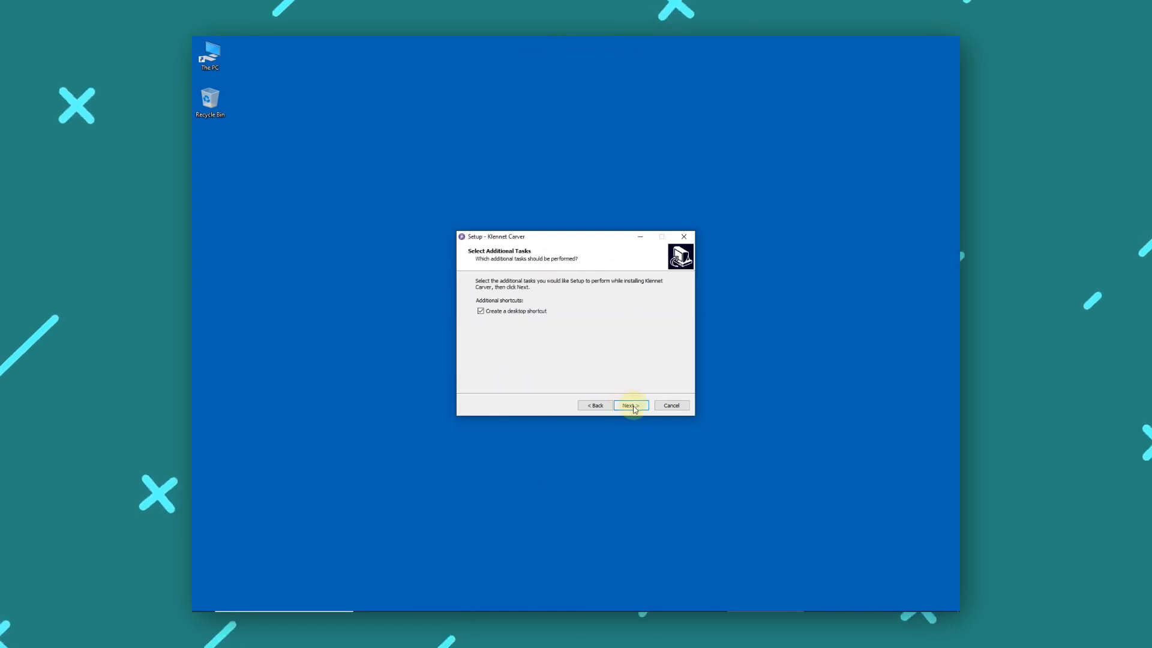
{"action": "left_click", "coordinate": [629, 405]}
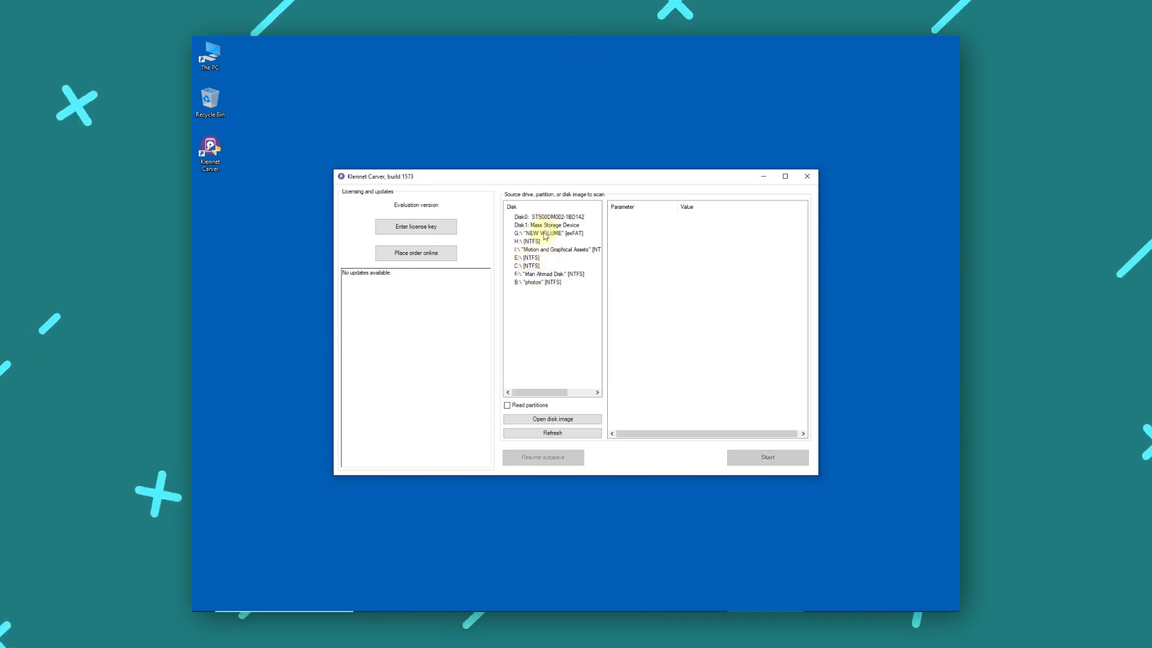
Select G:\ NEW VOLUME [exFAT] and start scanning it for recoverable media.
{"action": "left_click", "coordinate": [548, 232]}
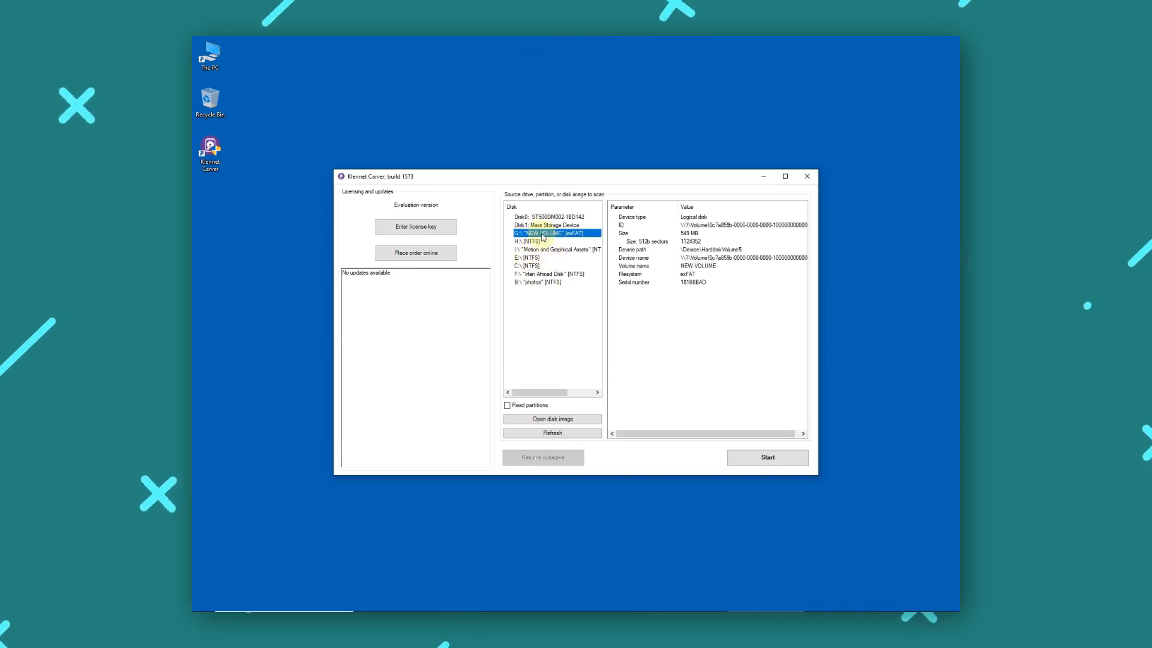
{"action": "left_click", "coordinate": [766, 457]}
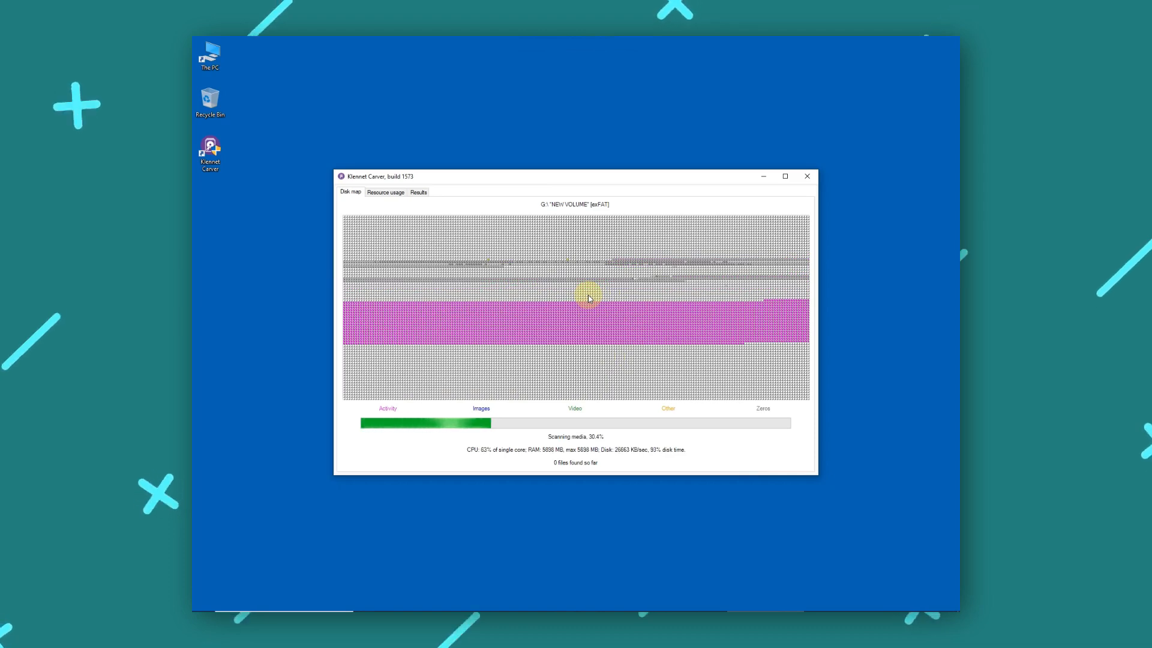
{"action": "mouse_move", "coordinate": [588, 287]}
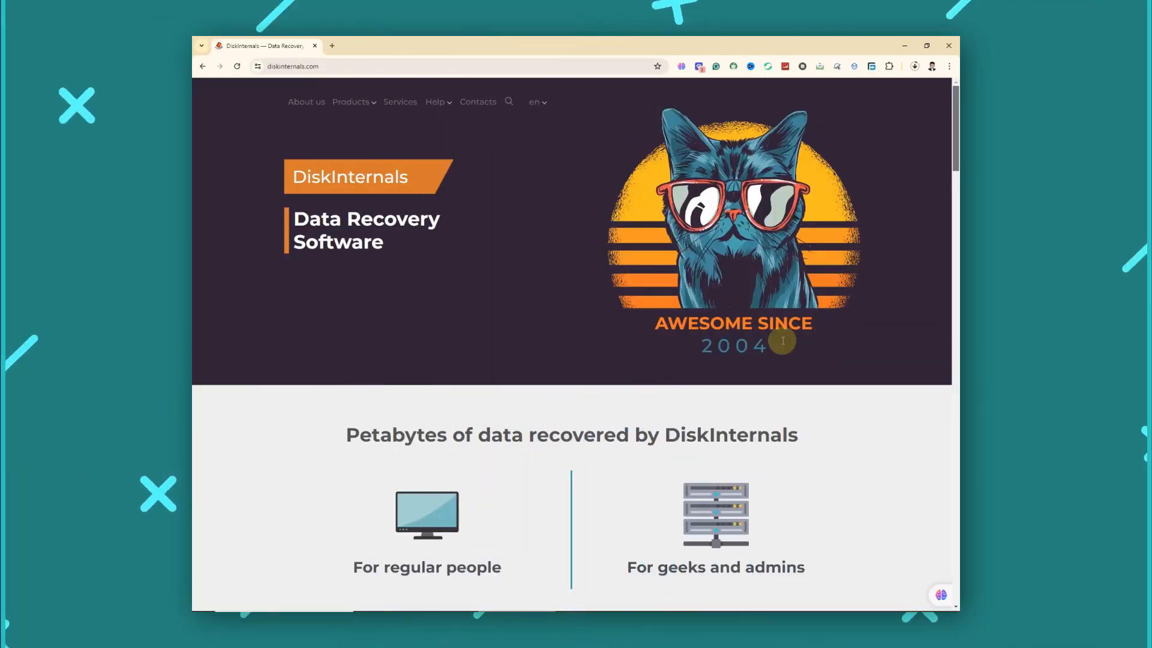
Browse the DiskInternals homepage and open RAID Recovery 6.21 from the downloads list.
{"action": "scroll", "scroll_direction": "down", "scroll_amount": 3}
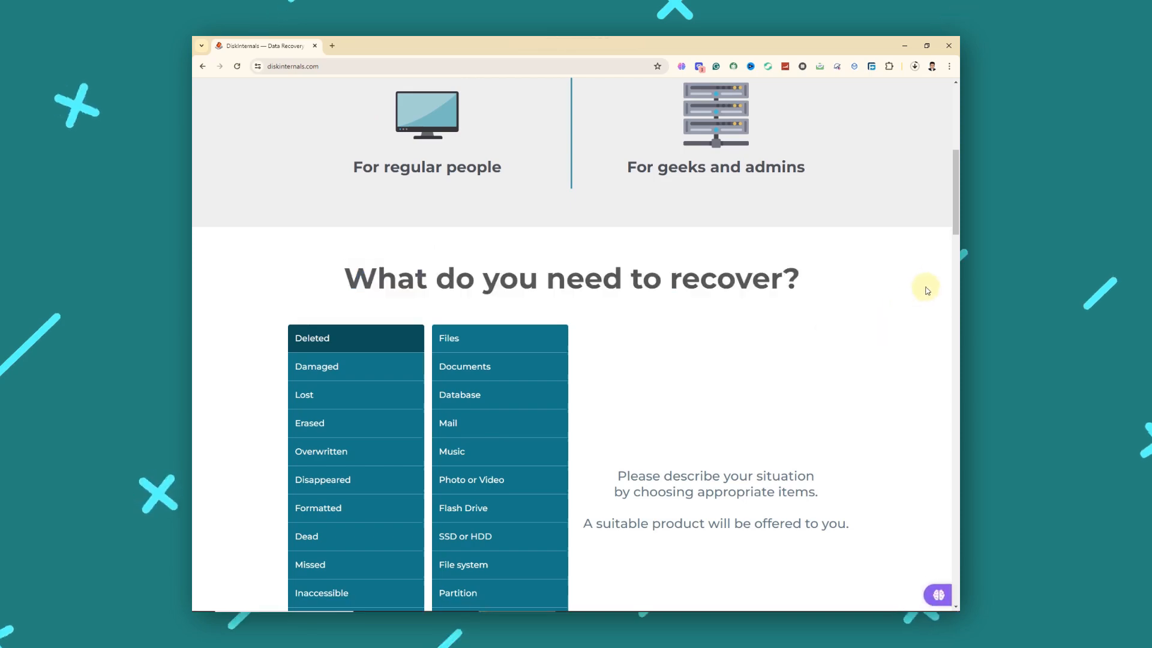
{"action": "scroll", "scroll_direction": "down", "scroll_amount": 3}
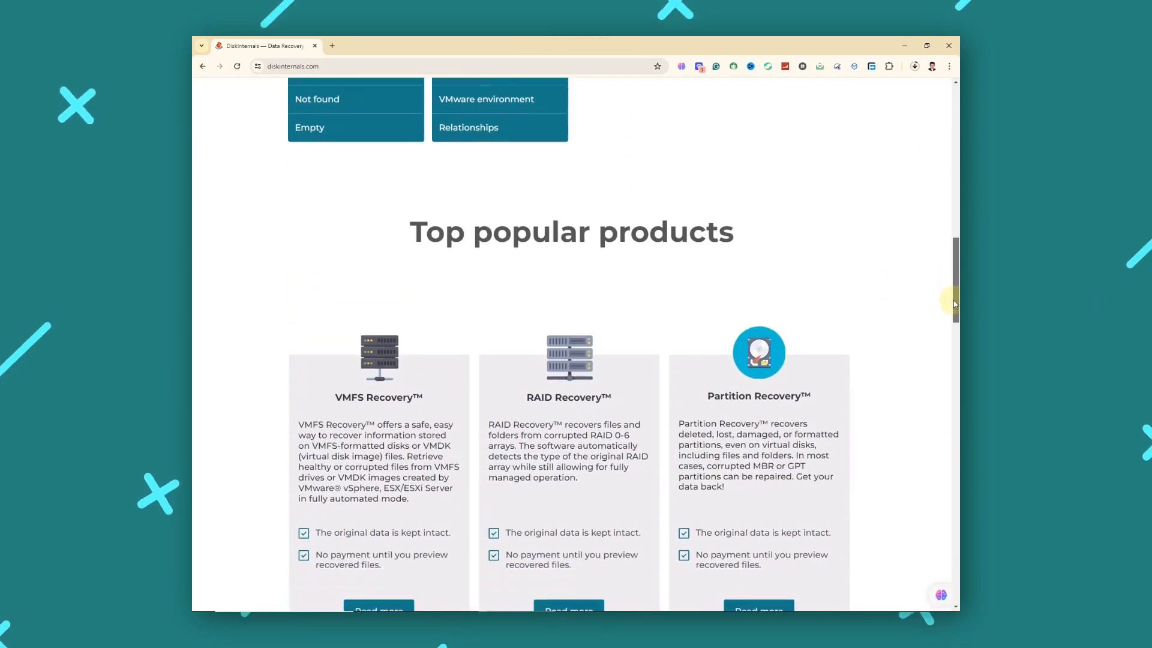
{"action": "scroll", "scroll_direction": "down", "scroll_amount": 3}
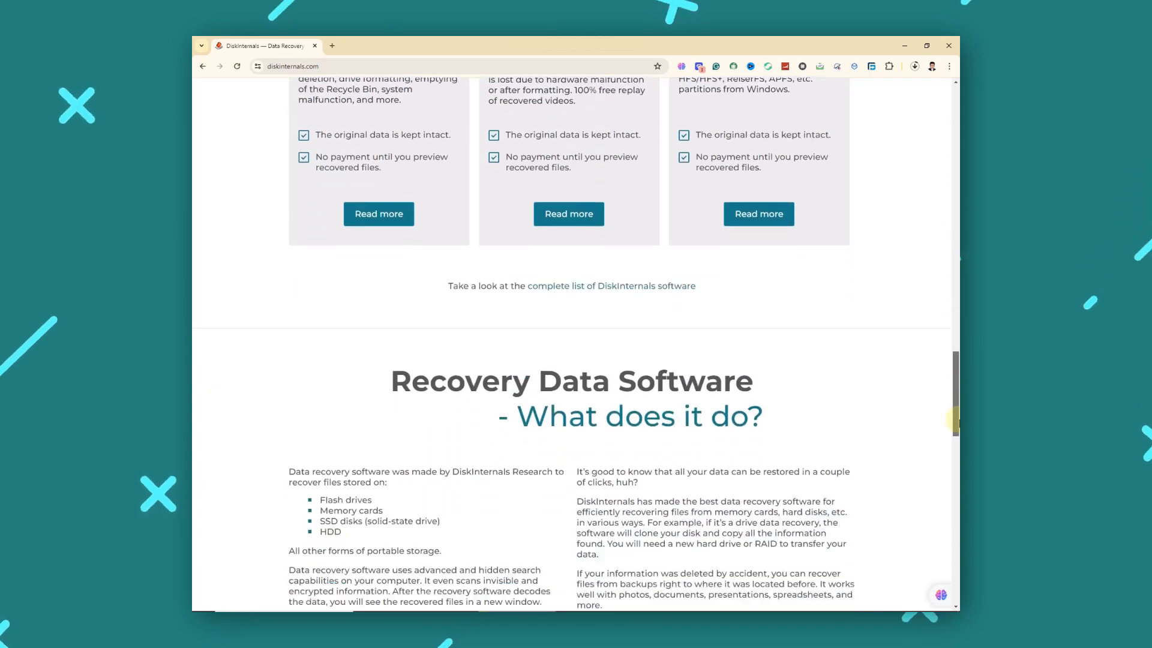
{"action": "scroll", "scroll_direction": "down", "scroll_amount": 3}
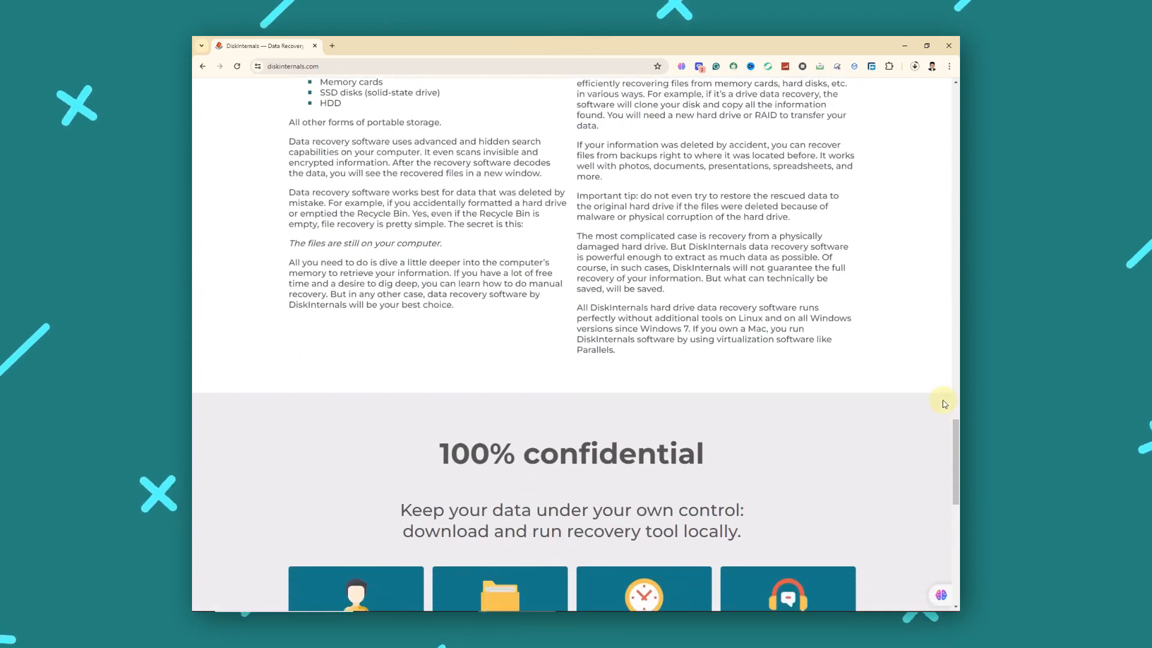
{"action": "scroll", "scroll_direction": "down", "scroll_amount": 3}
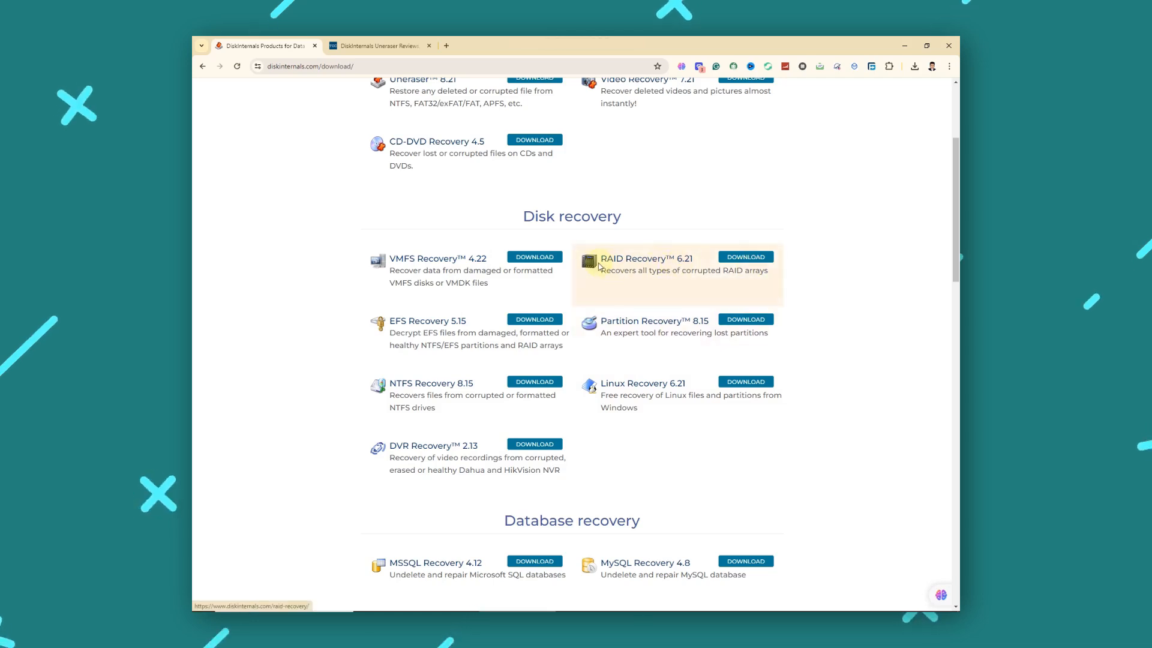
{"action": "left_click", "coordinate": [635, 258]}
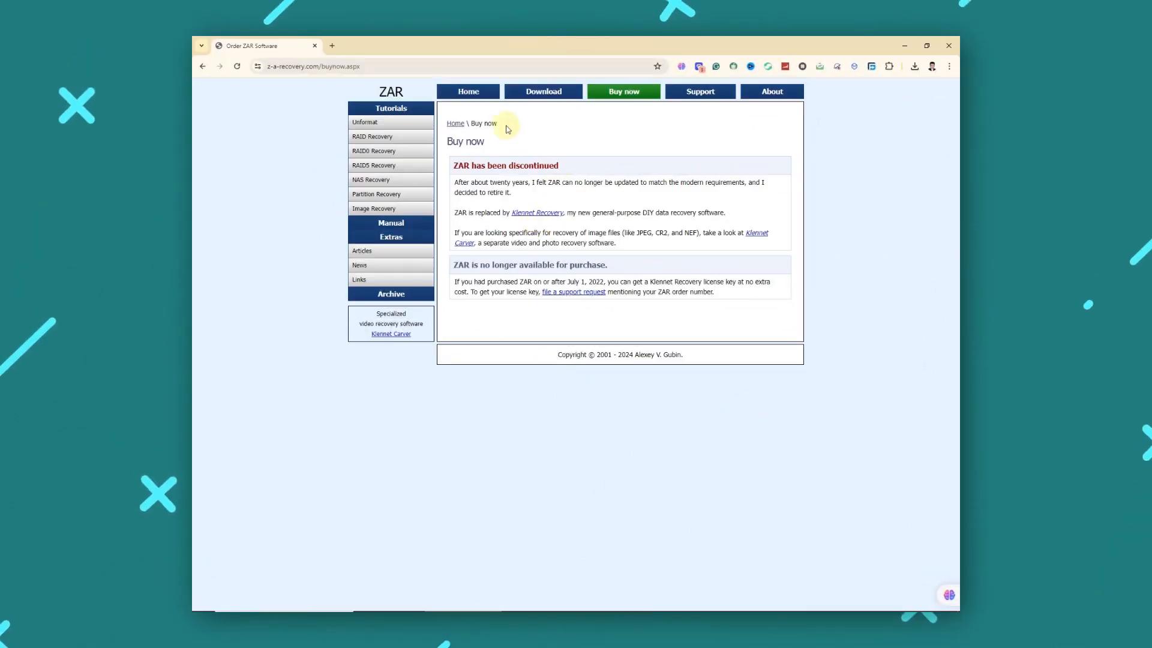
Show ZAR's discontinuation notice, then return to Klennet Carver and select NEW VOLUME.
{"action": "left_click", "coordinate": [468, 91]}
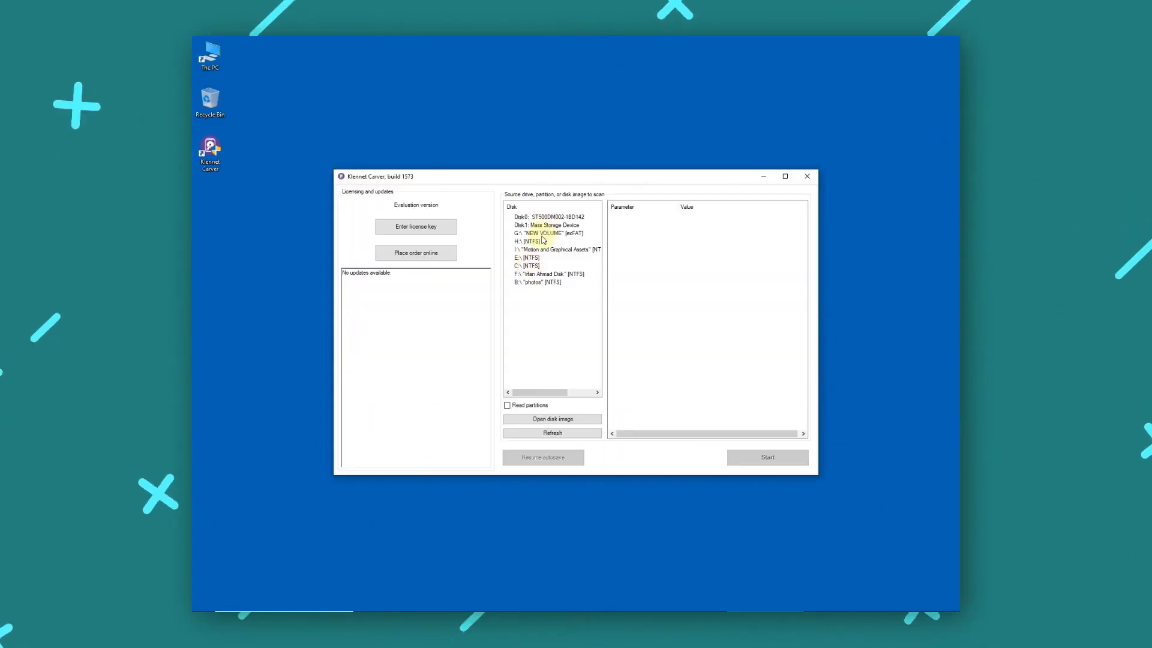
{"action": "left_click", "coordinate": [544, 233]}
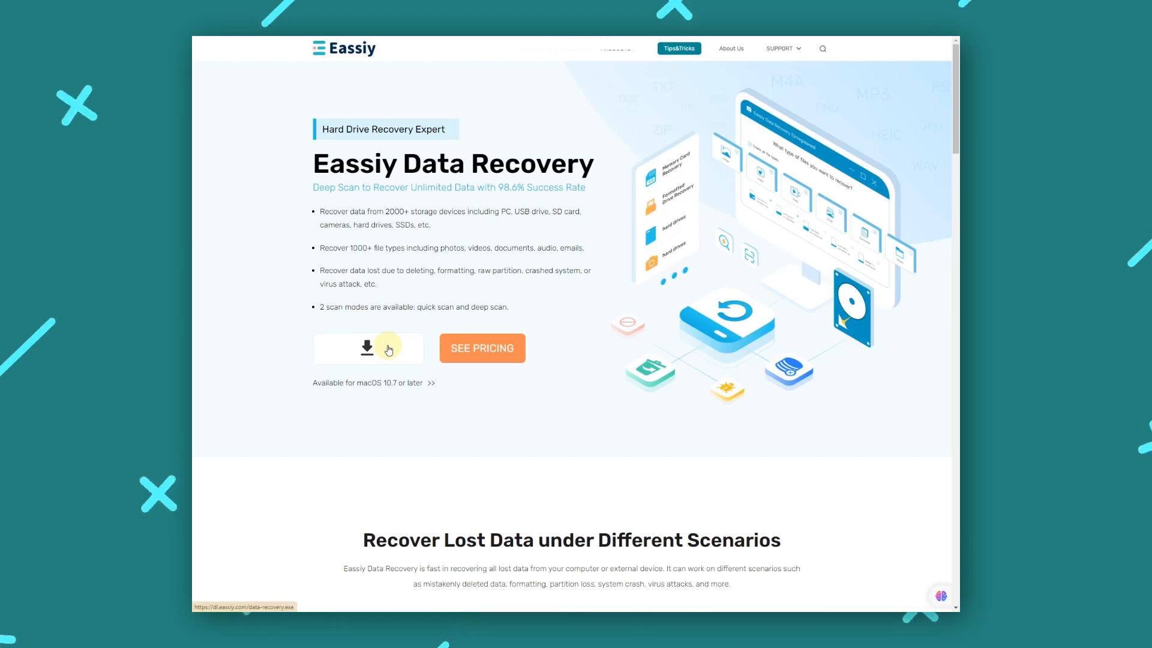
Download Eassiy Data Recovery from the site to reach its scan setup screen.
{"action": "left_click", "coordinate": [367, 348]}
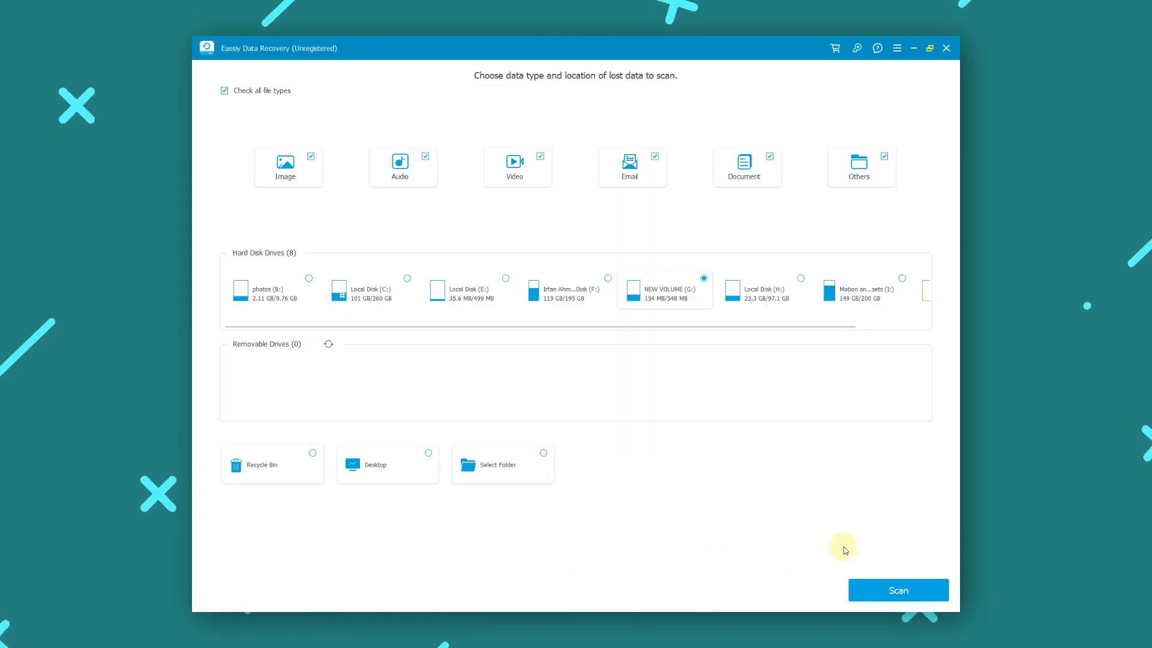
{"action": "mouse_move", "coordinate": [710, 478]}
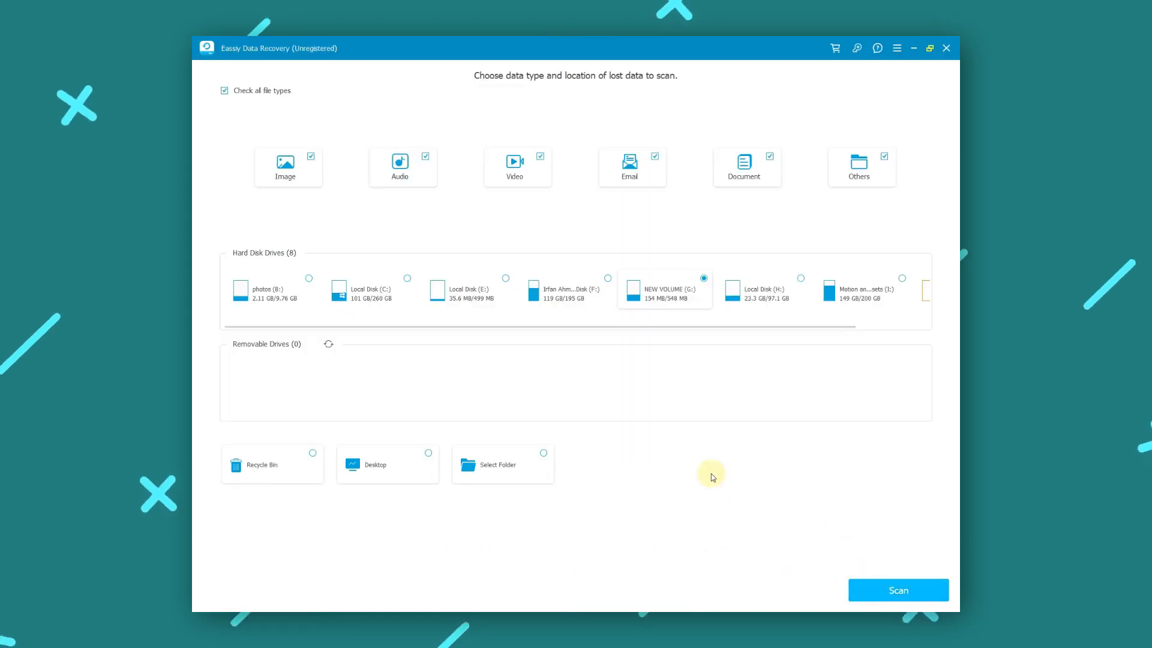